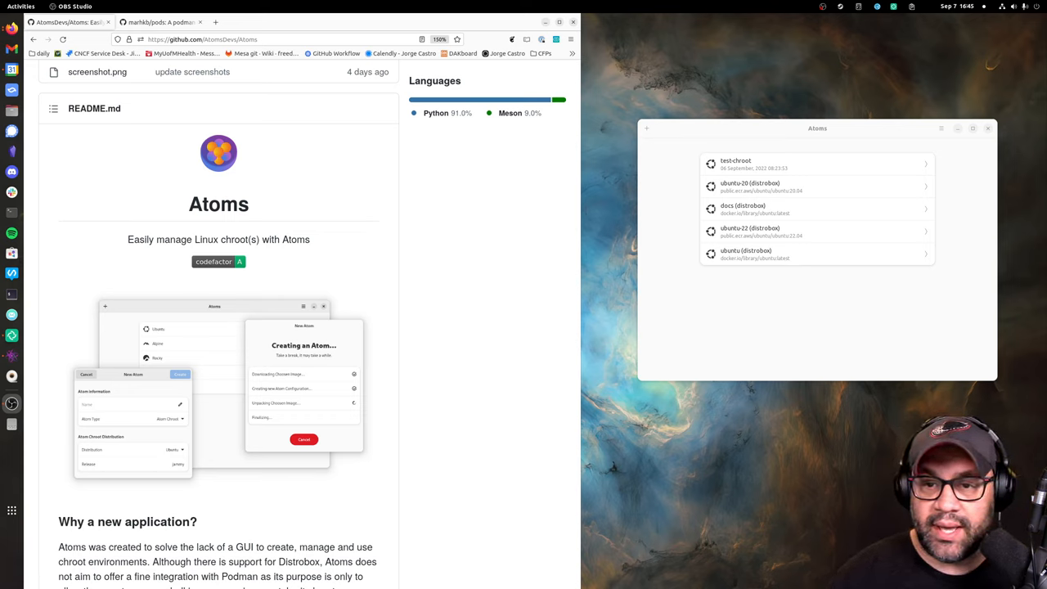
Reposition the Atoms window and bring up the New Atom form via the + button
drag(818, 127, 782, 176)
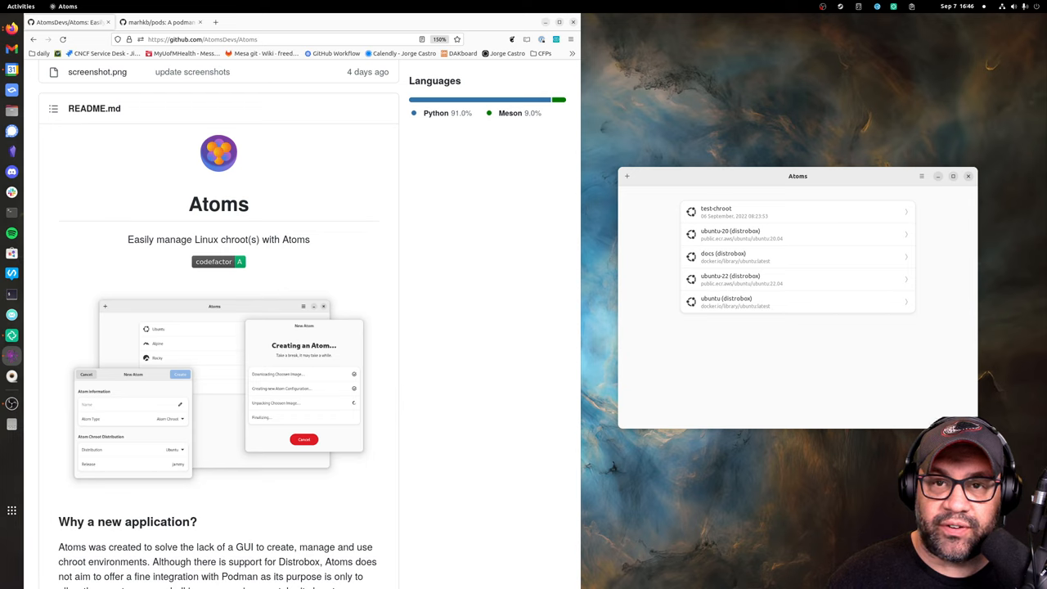
click(627, 177)
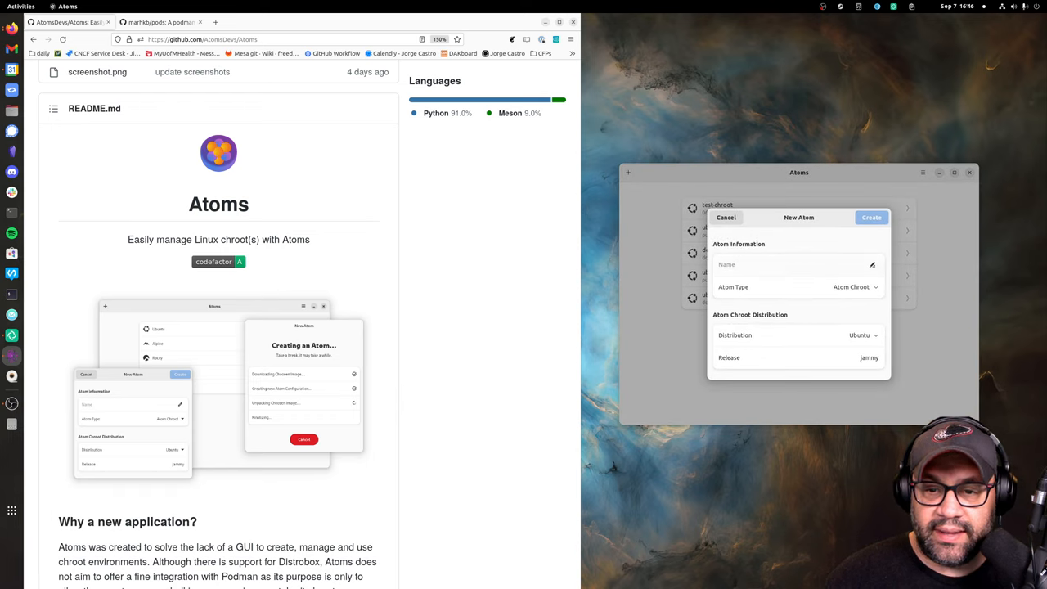
Create a chroot atom named 'debian' with the Debian distribution, Bullseye release
click(793, 265)
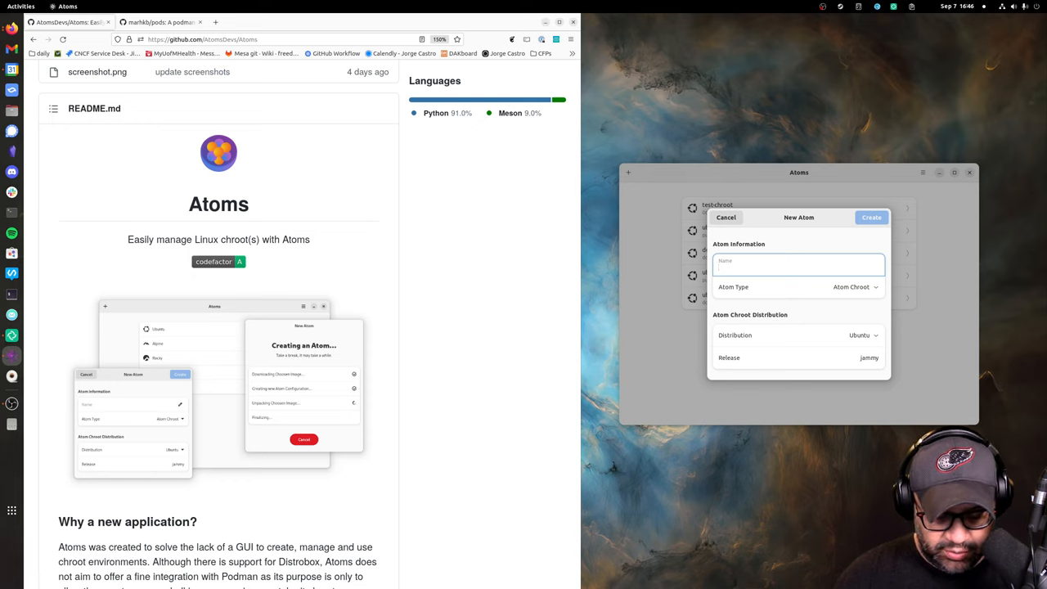
text(debian)
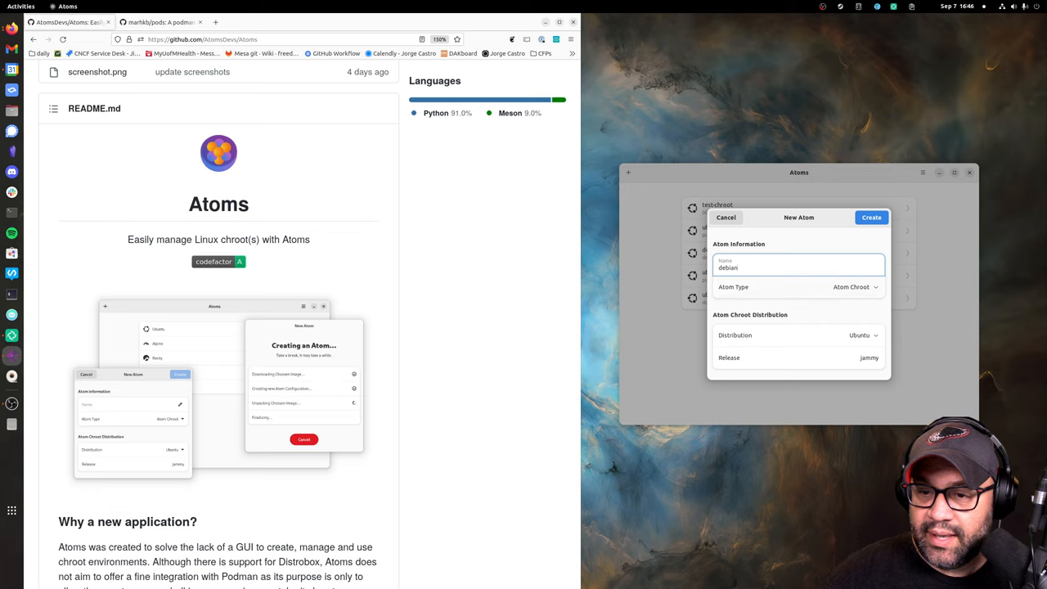
click(864, 333)
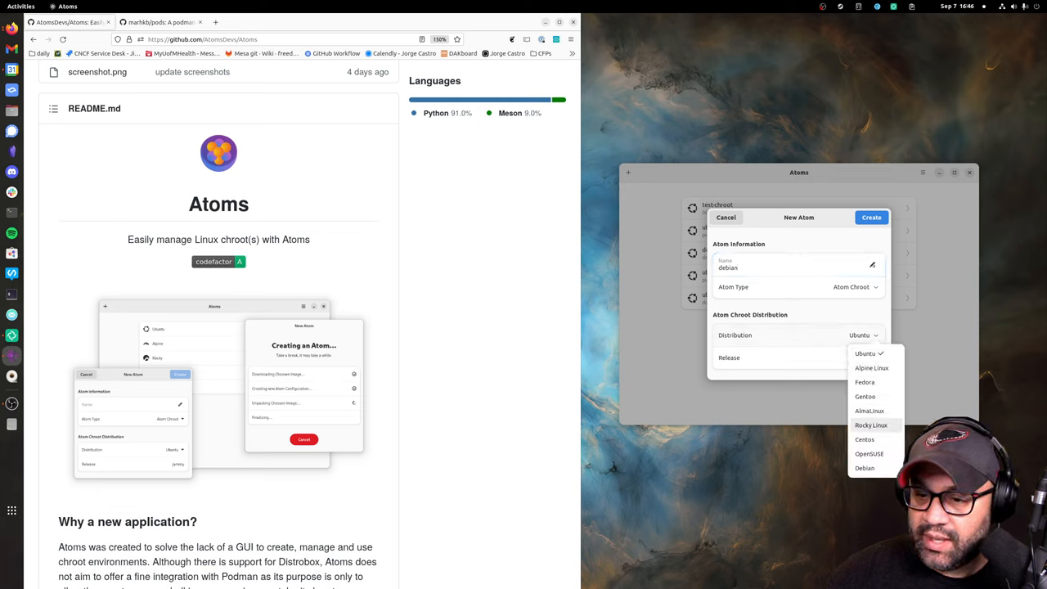
click(864, 468)
text(-te)
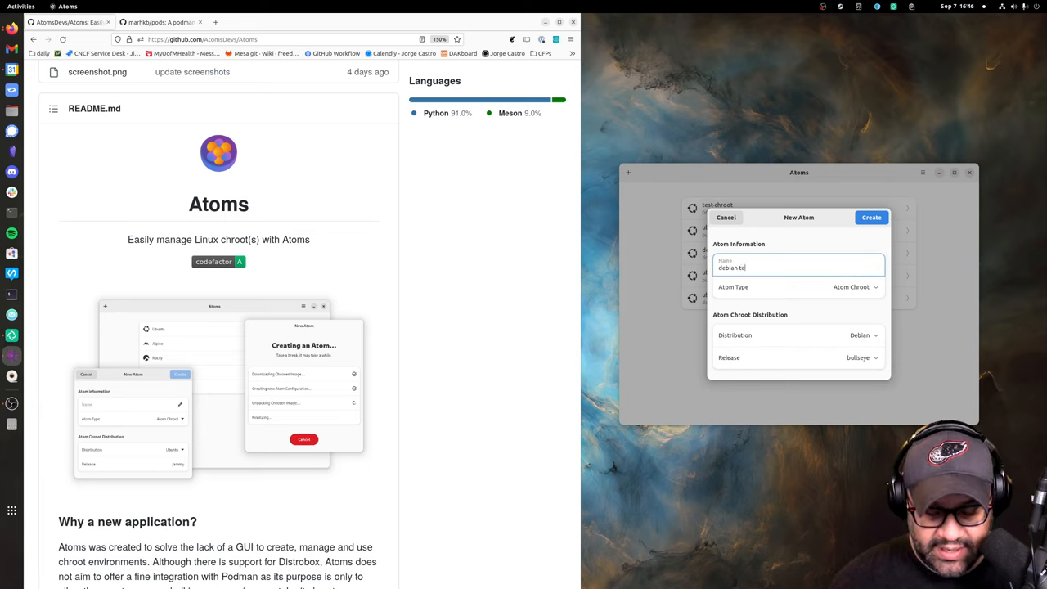
click(870, 216)
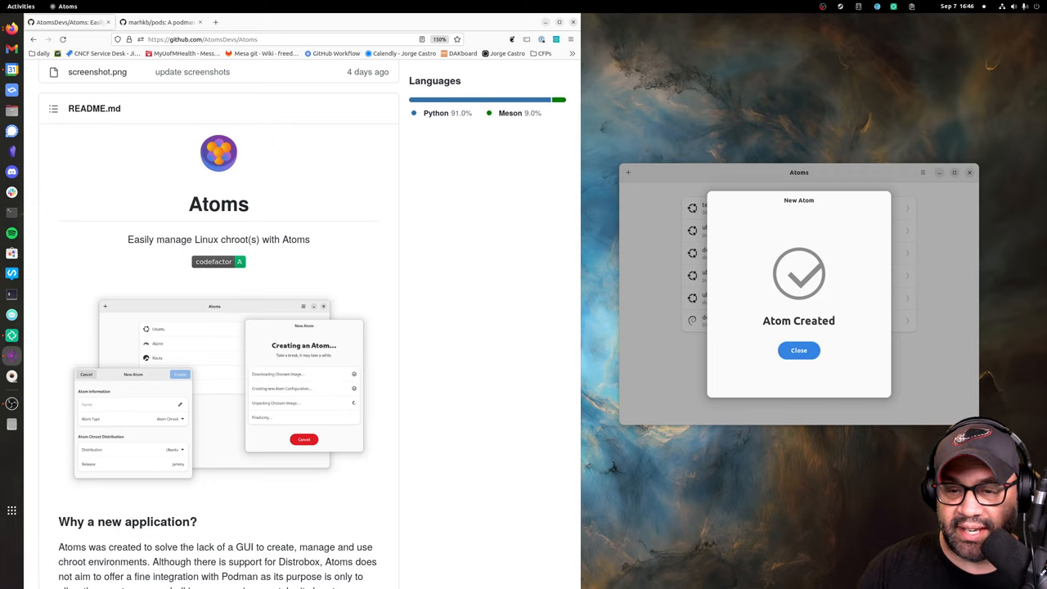
Run cat /etc/os-release in the debian-test console, then go back to the atom list
click(798, 350)
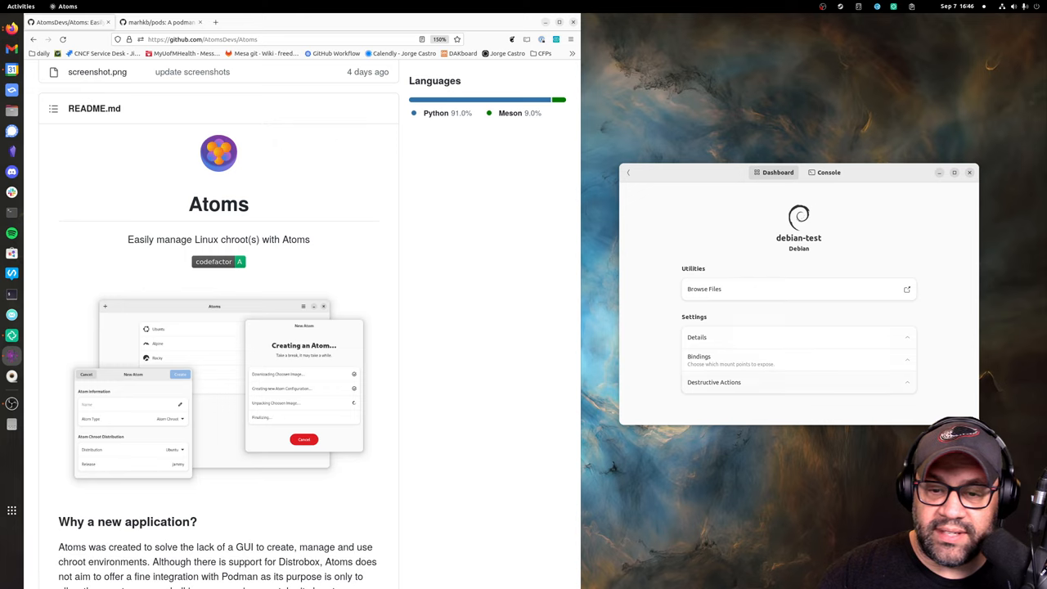
click(827, 171)
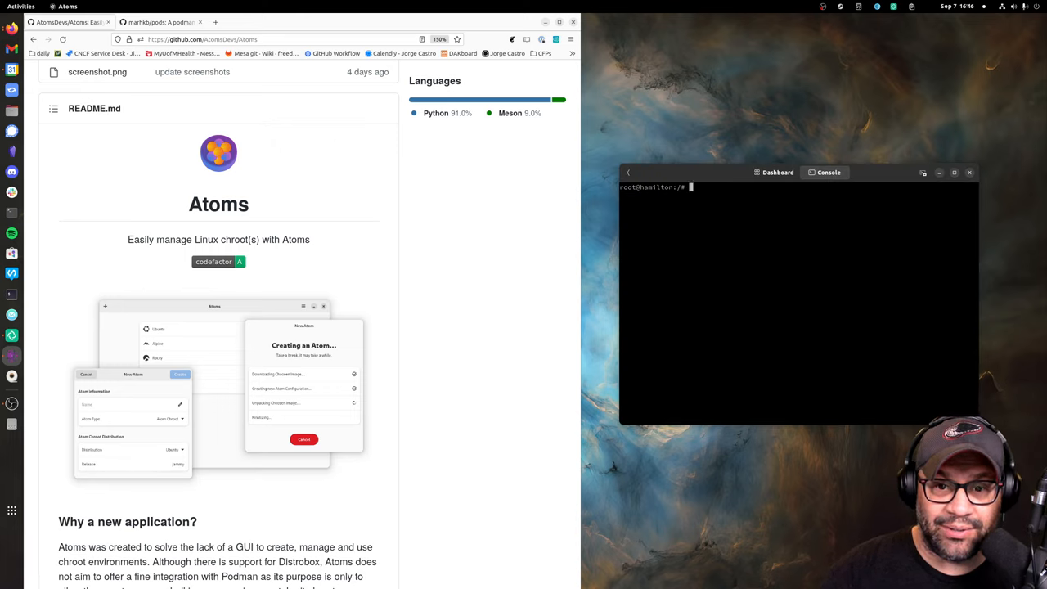
text(cat /etc/os-release)
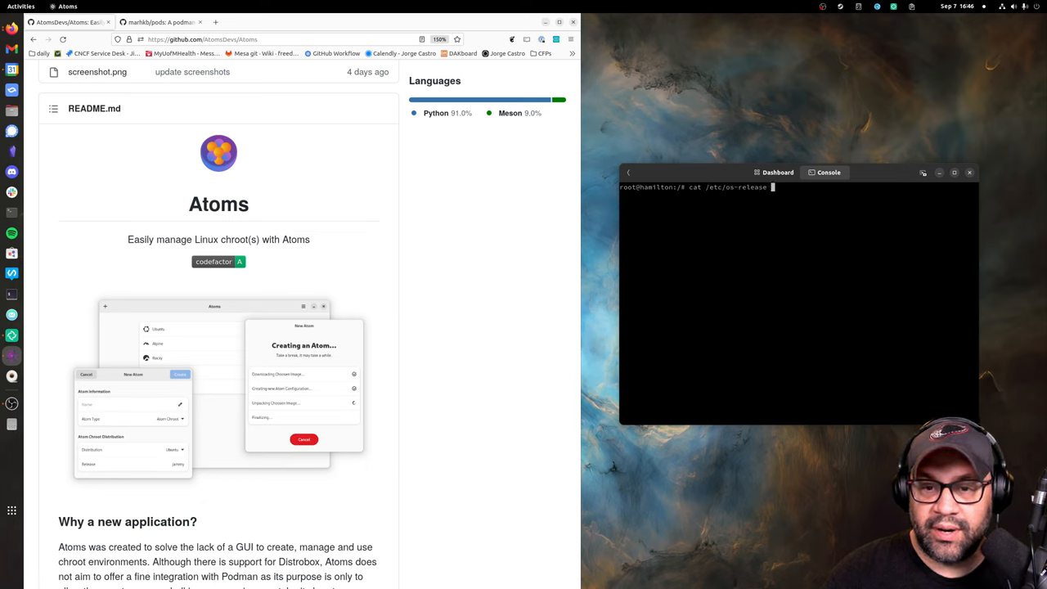
key(Return)
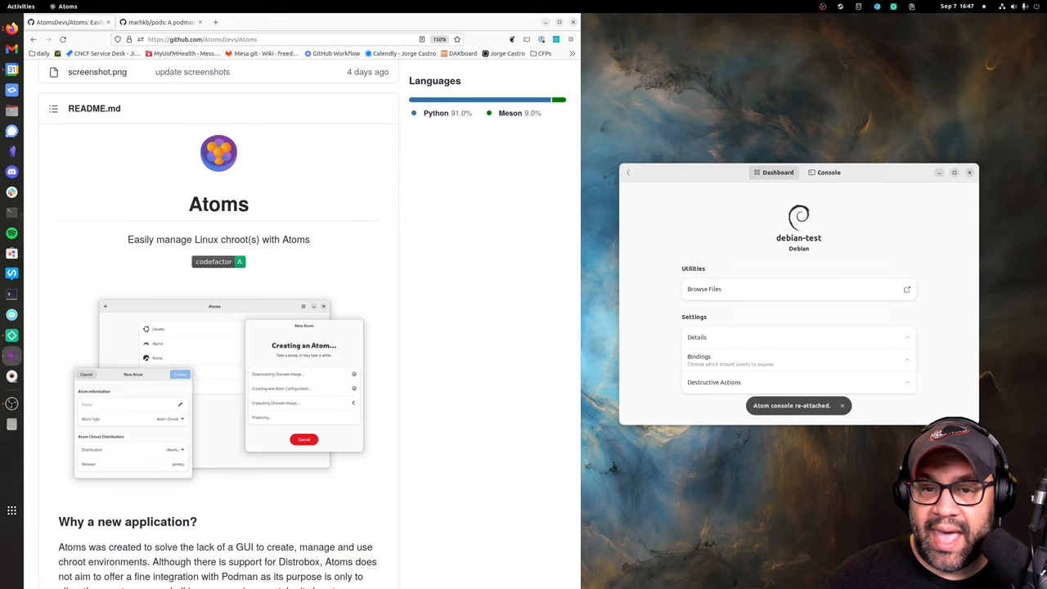
click(628, 174)
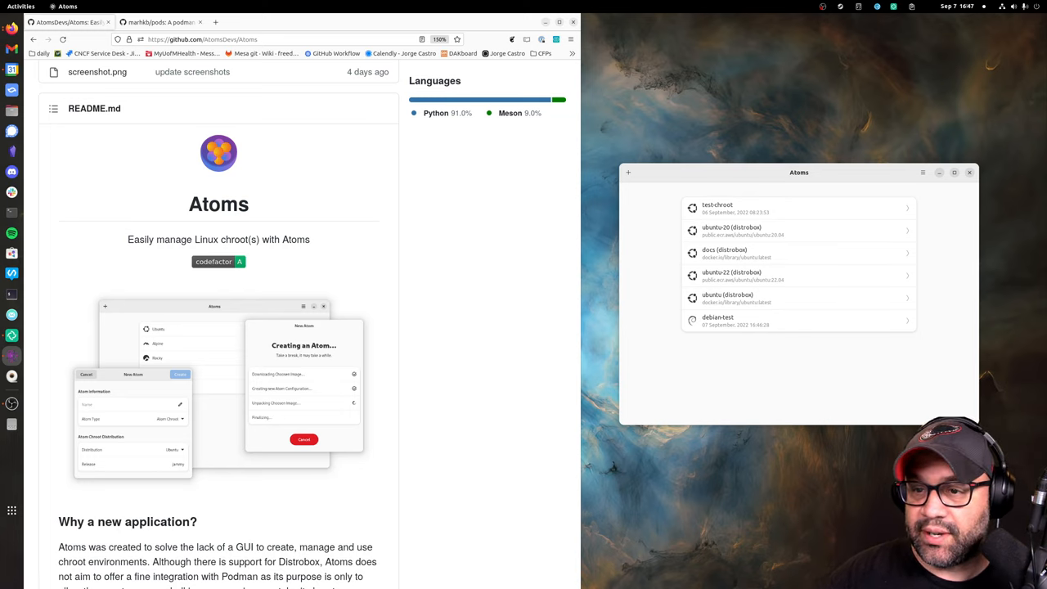
click(923, 174)
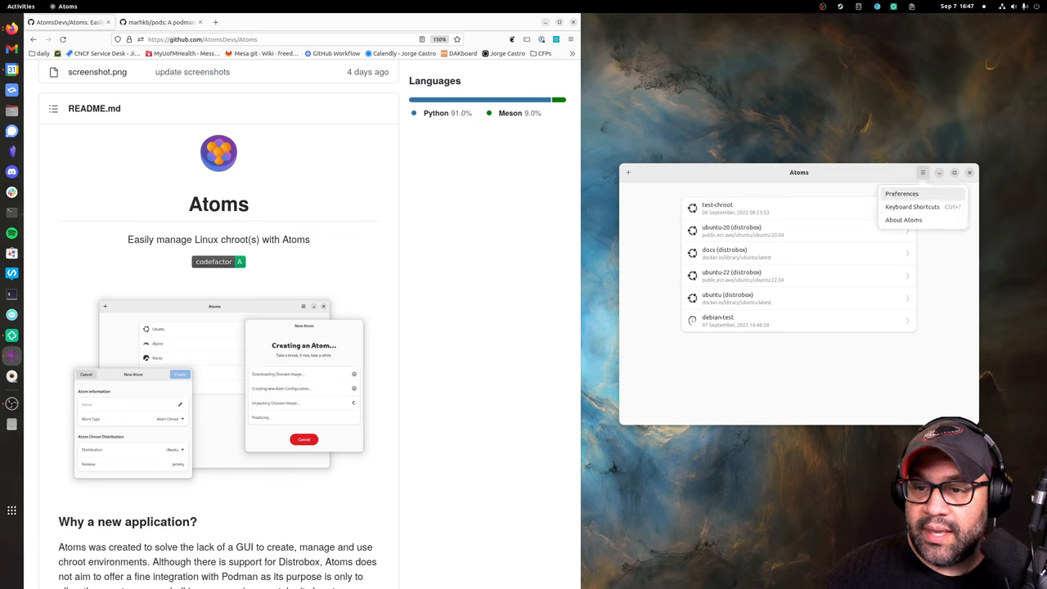
click(901, 193)
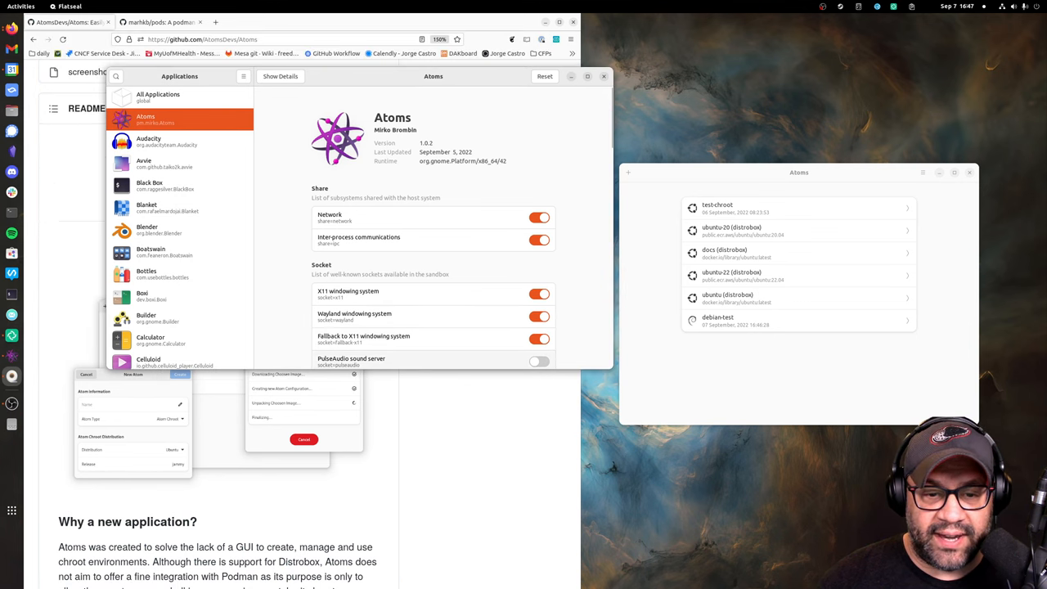
scroll(down, 3)
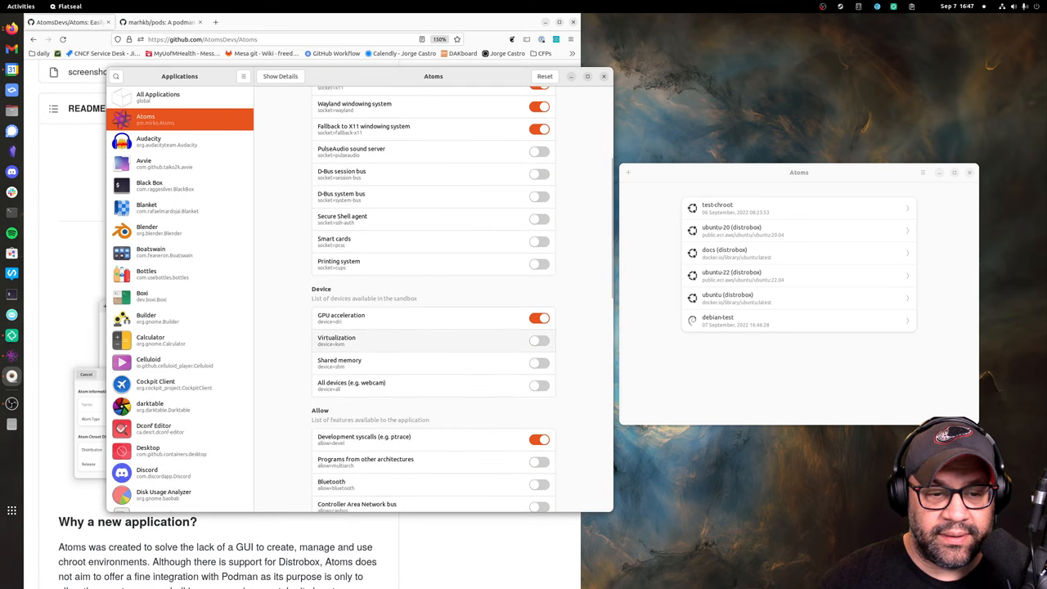
scroll(down, 3)
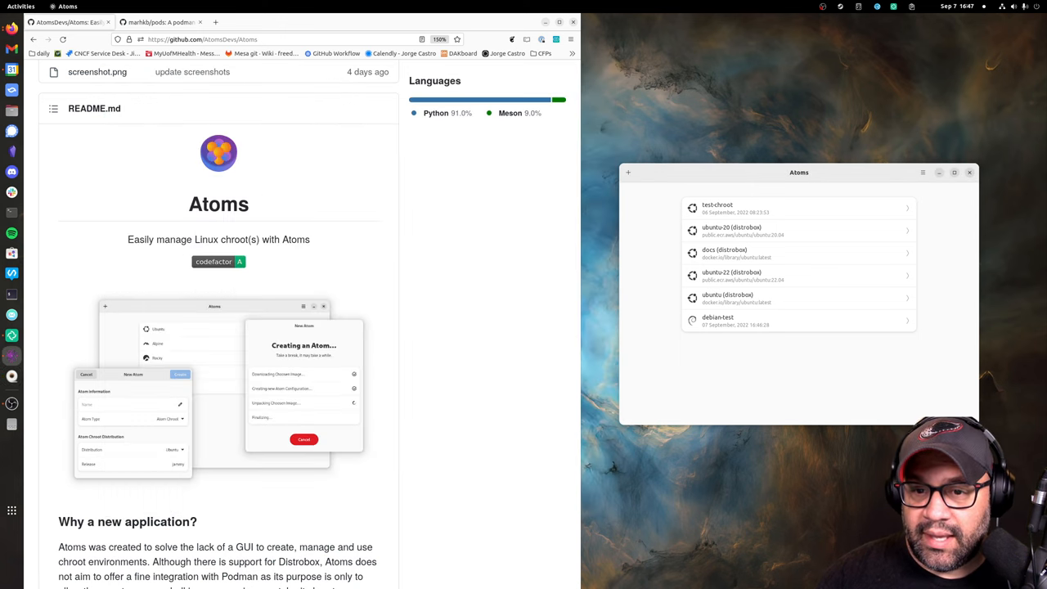
Create a Distrobox container atom using the 'ubuntu' image
click(628, 172)
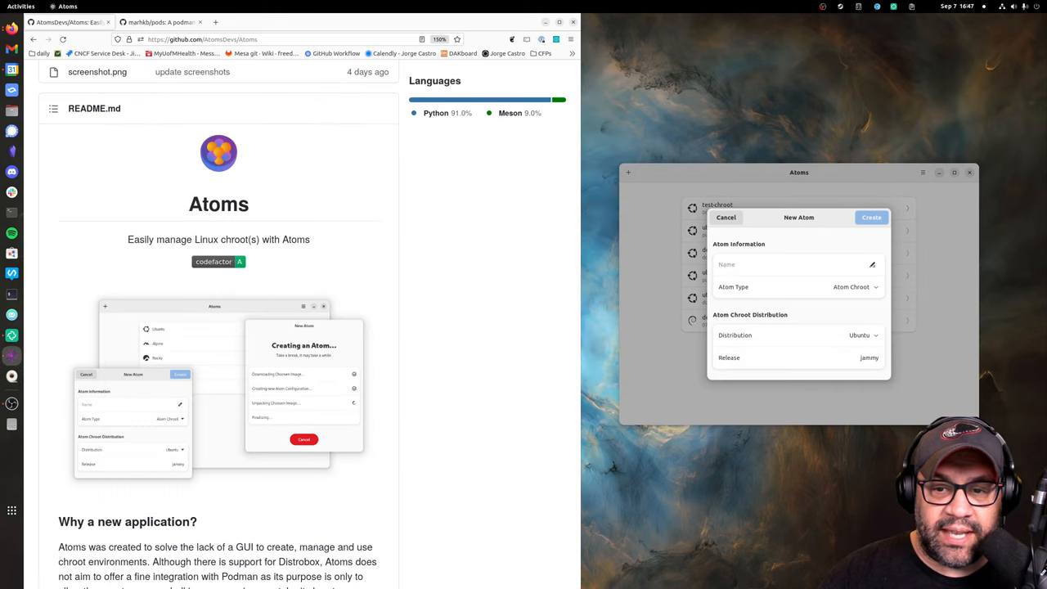
click(854, 286)
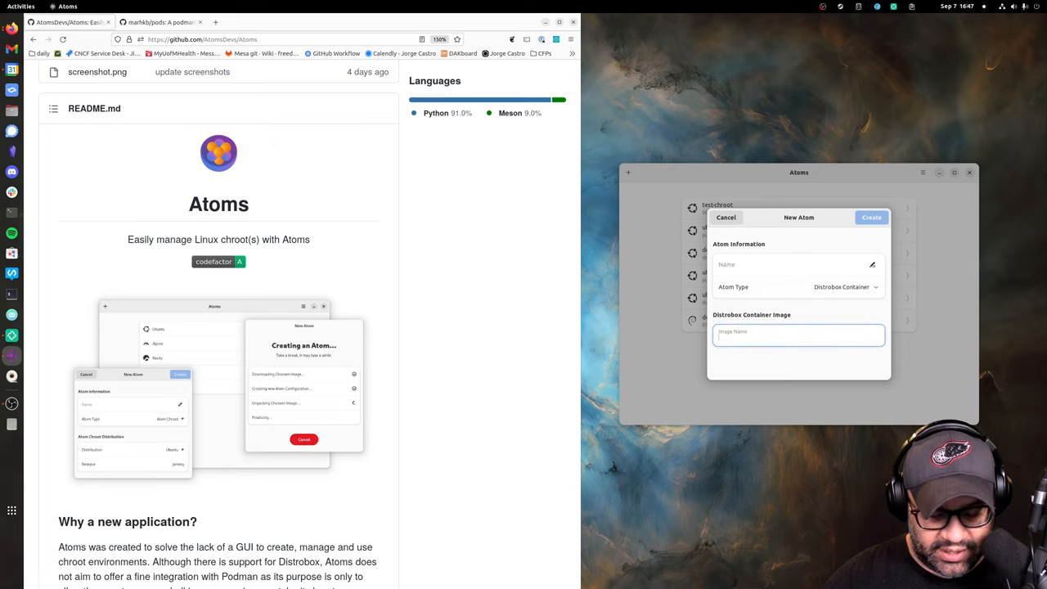
text(ubuntu)
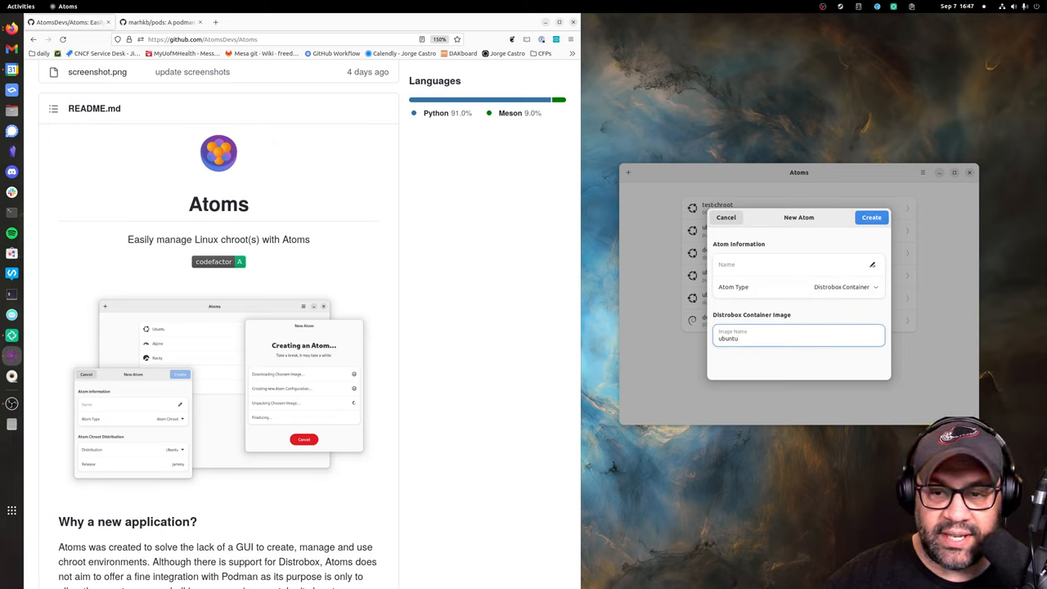
click(871, 216)
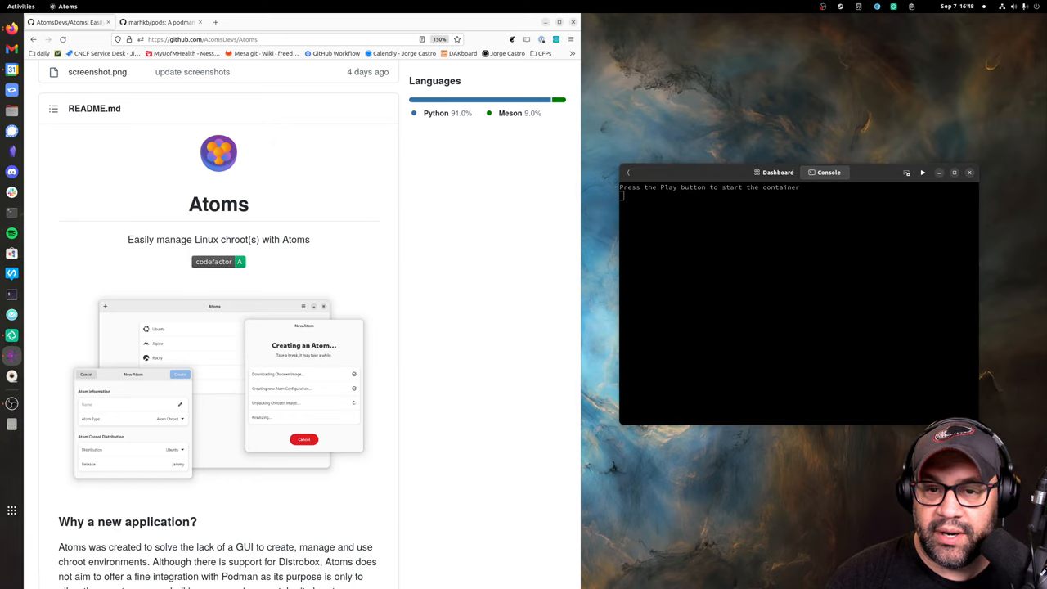
Start the ubuntu-20 container, detach its console into its own window, and return to the atom list
click(923, 172)
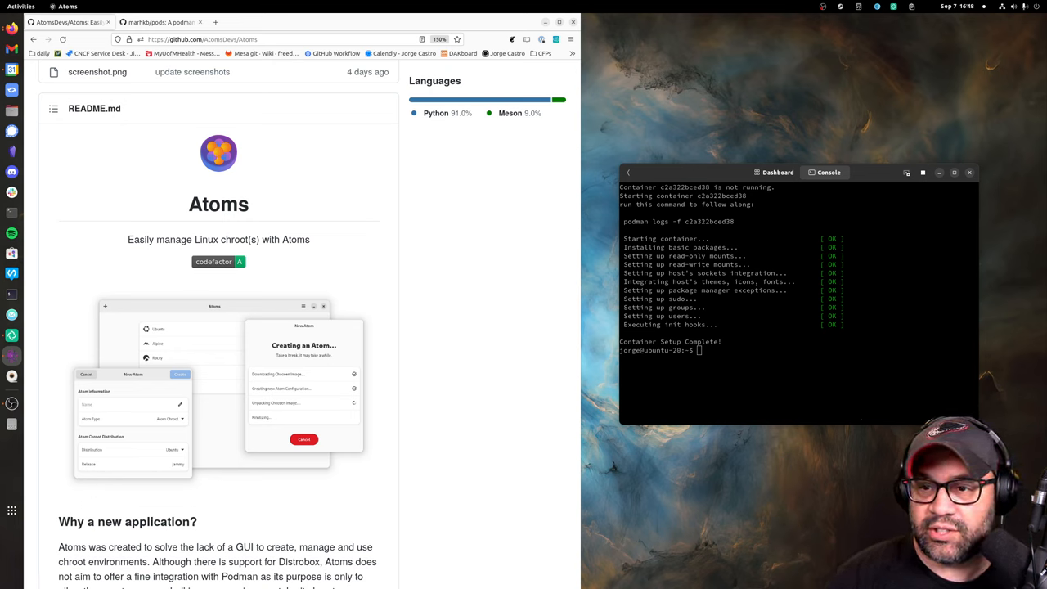
click(906, 173)
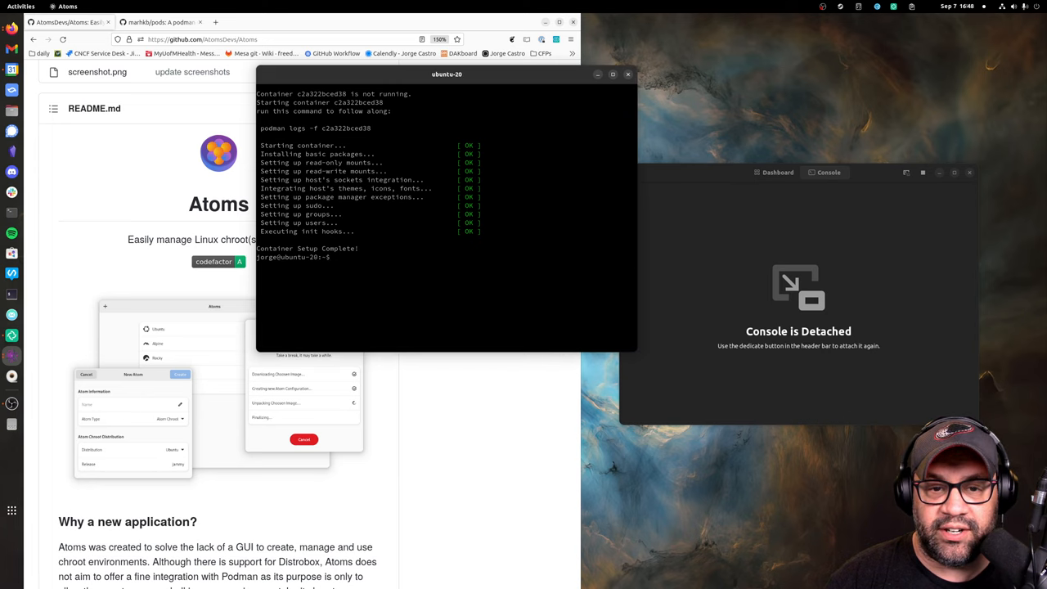
click(772, 171)
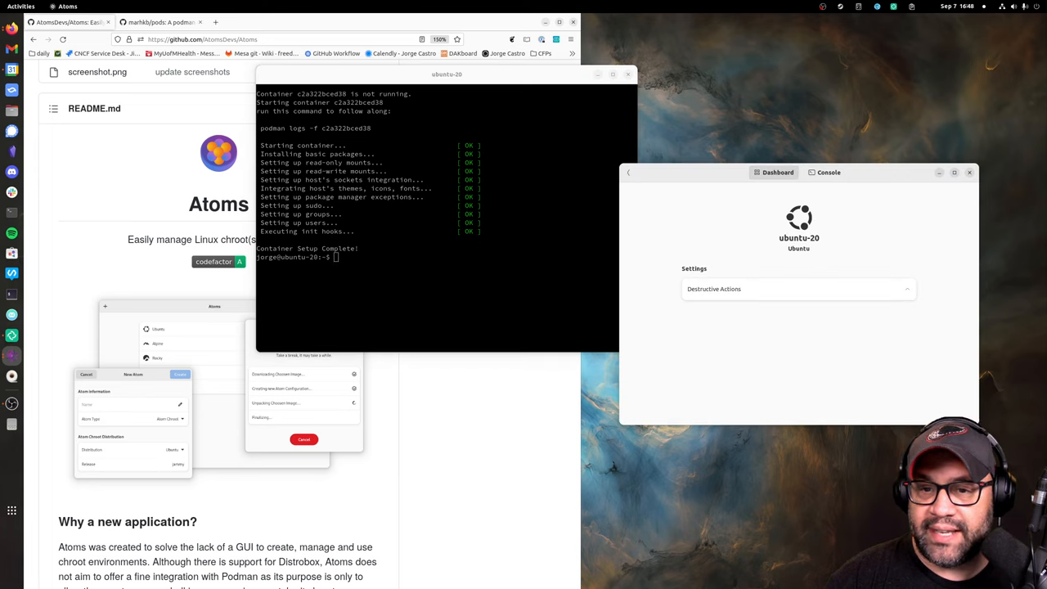
click(628, 172)
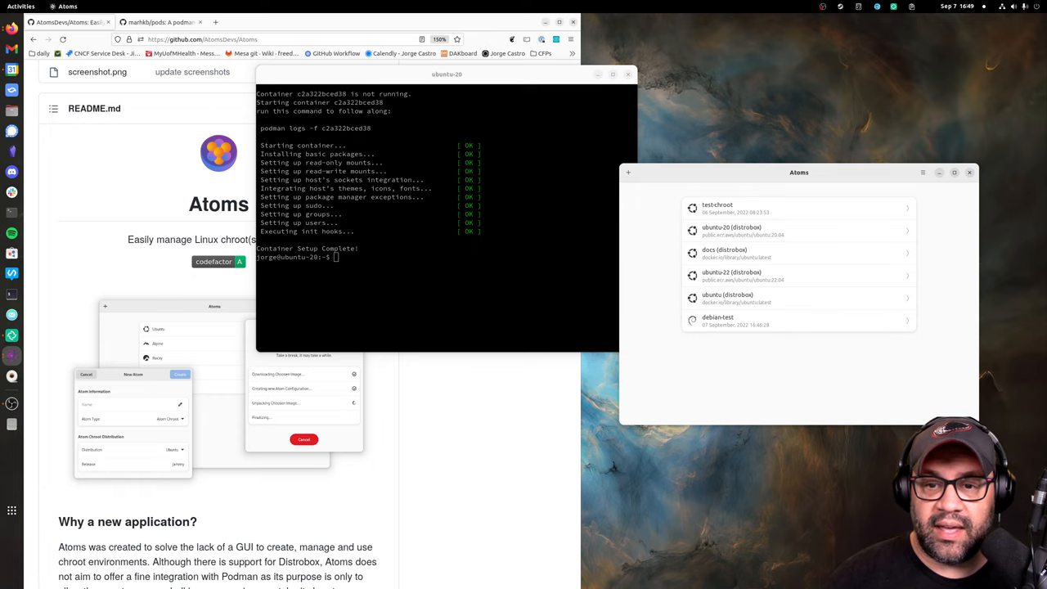
Search Flathub for 'atoms' to reach the Atoms app page
click(307, 23)
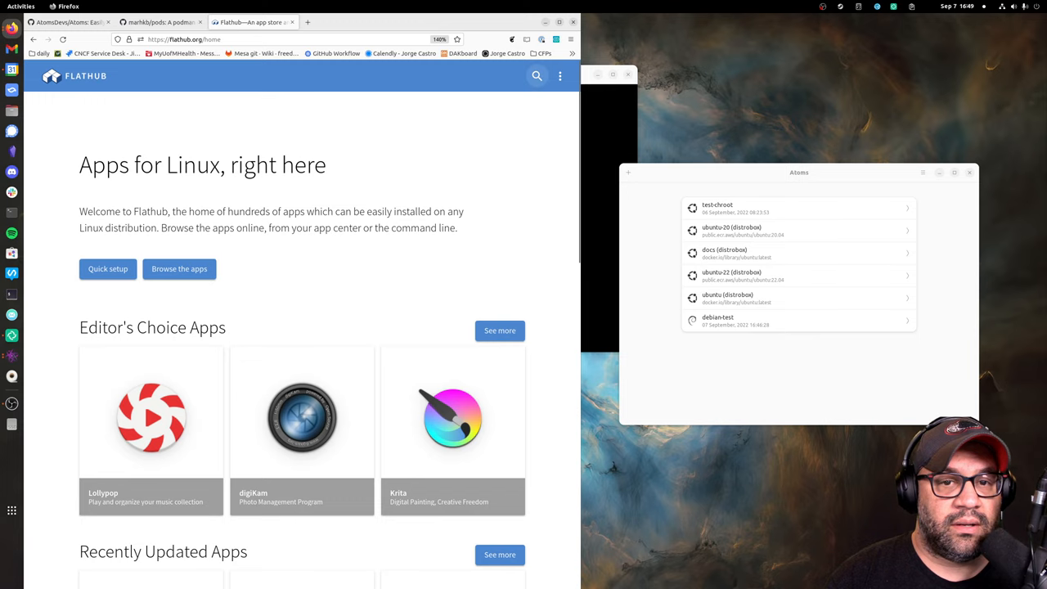
click(537, 75)
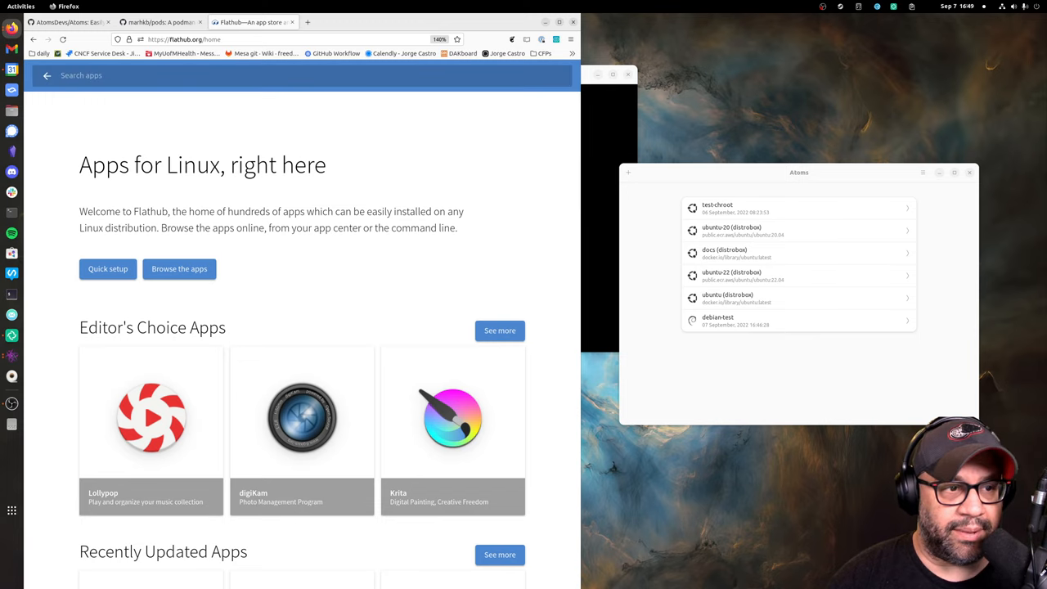
text(atoms)
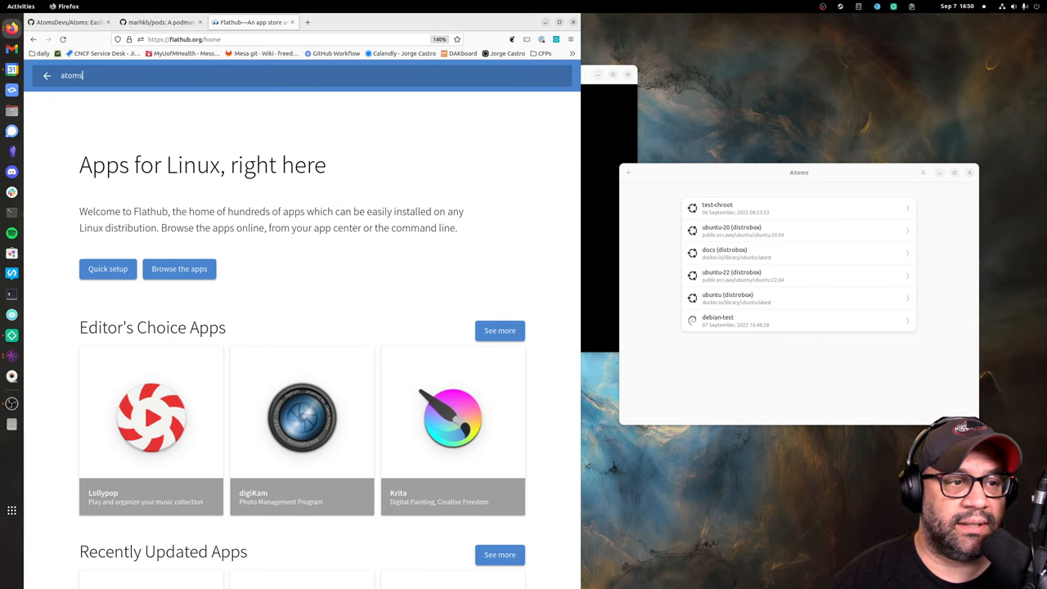
key(Return)
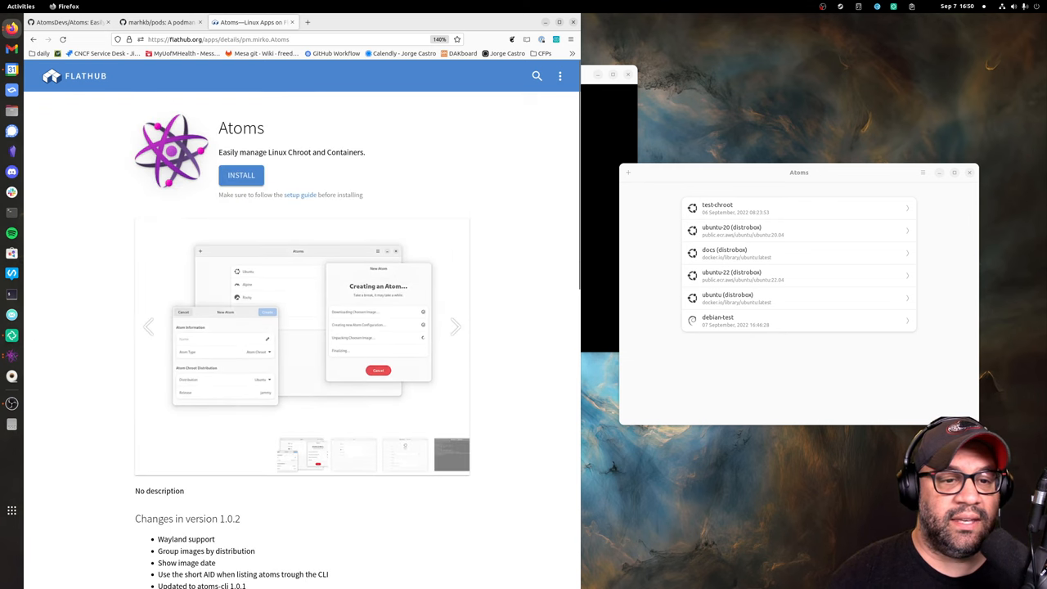